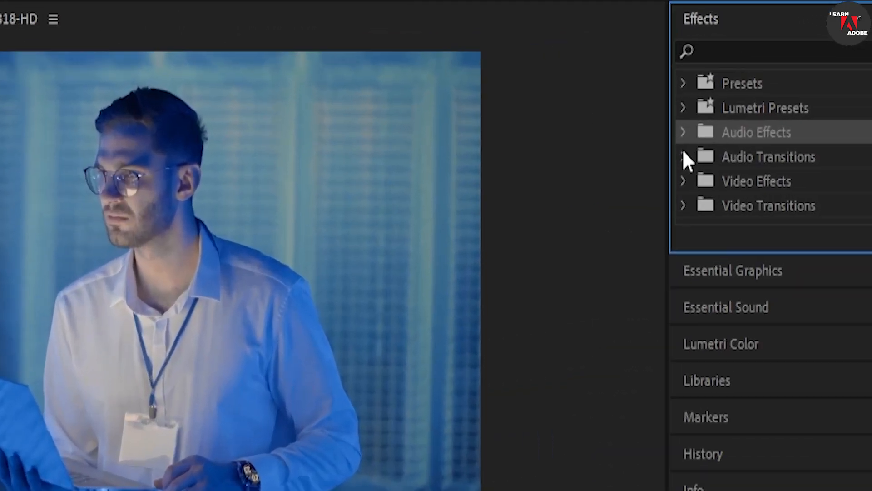
Expand Audio Transitions > Crossfade to list Constant Gain, Constant Power and Exponential Fade
click(684, 157)
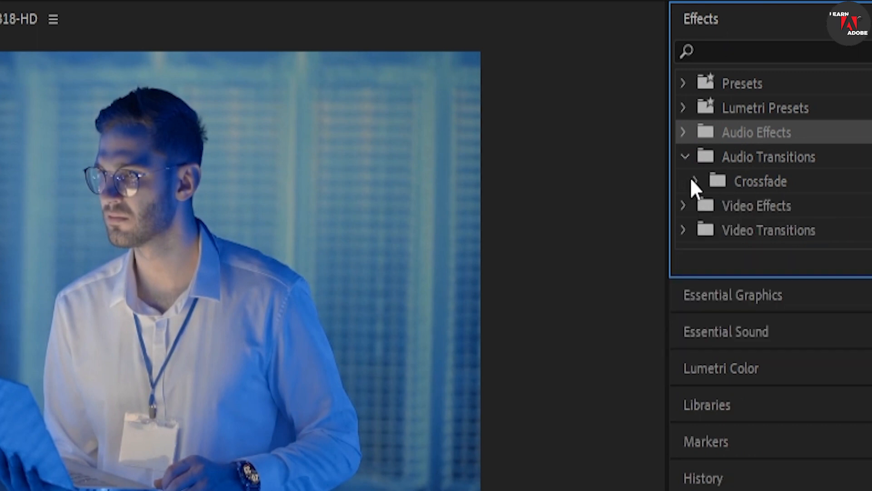
click(694, 181)
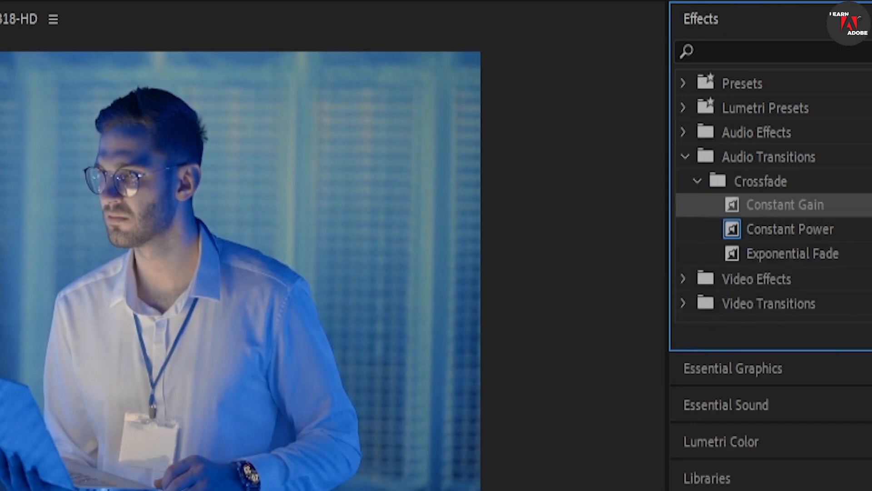
mouse_move(509, 343)
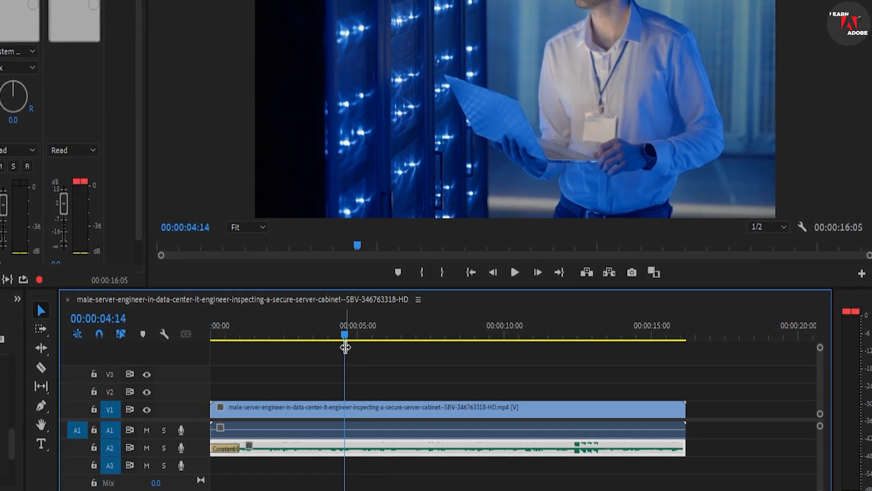
Return the playhead to 00:00 and play to hear the Constant Gain fade-in on the A2 clip
click(470, 274)
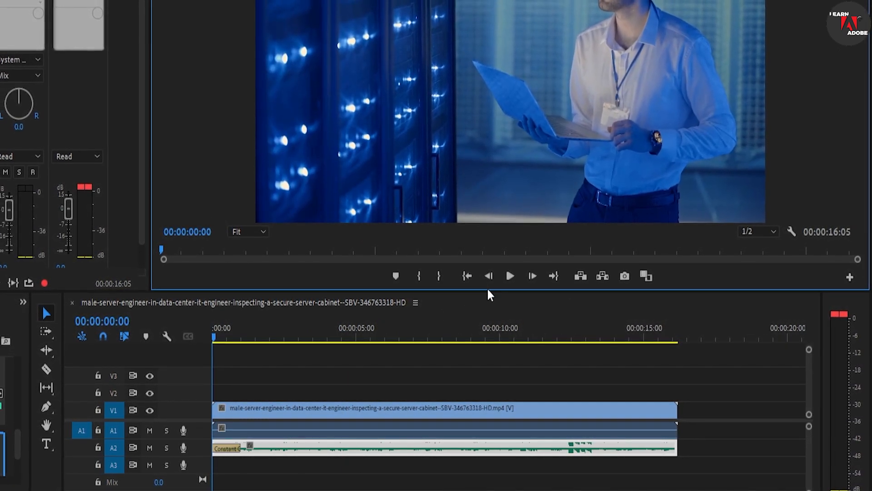
click(509, 276)
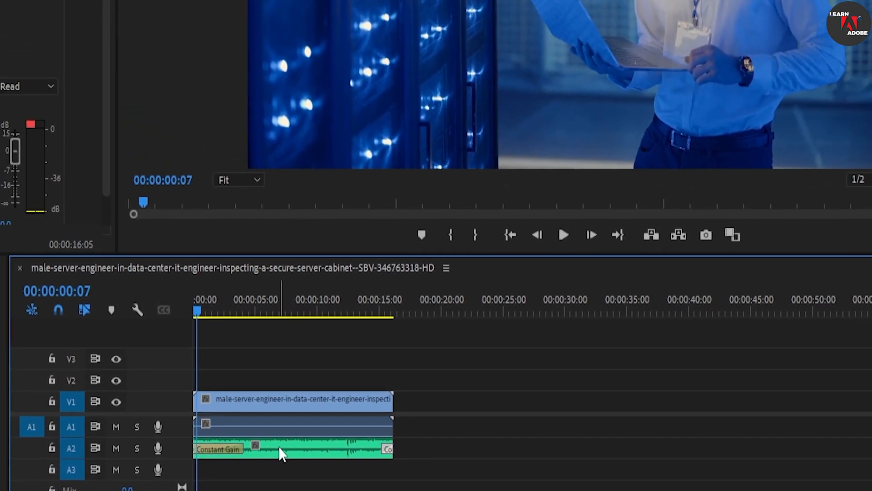
Play the sequence from the start with Constant Gain fades at both clip ends
click(564, 234)
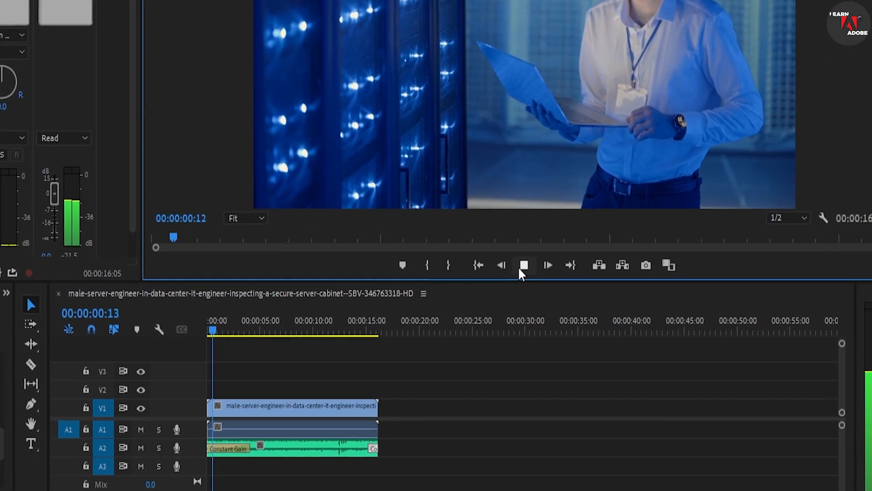
Stop playback and swap the A2 clip's opening Constant Gain for an Exponential Fade
click(409, 8)
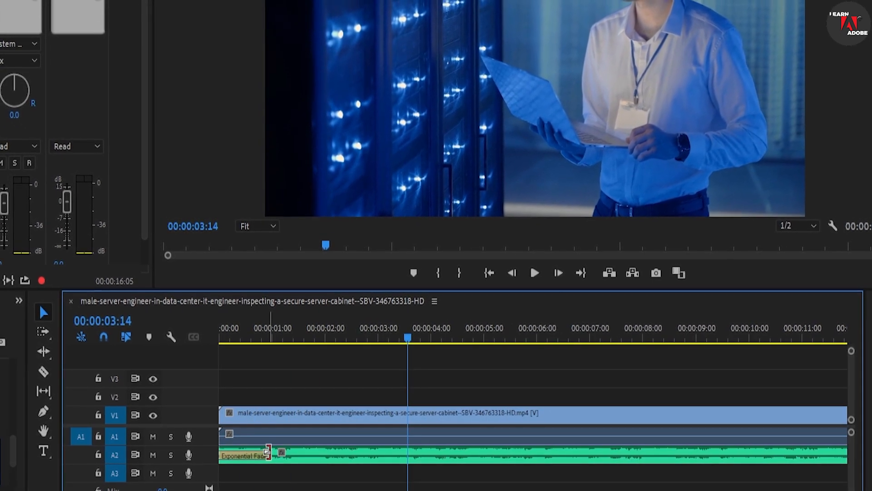
click(254, 341)
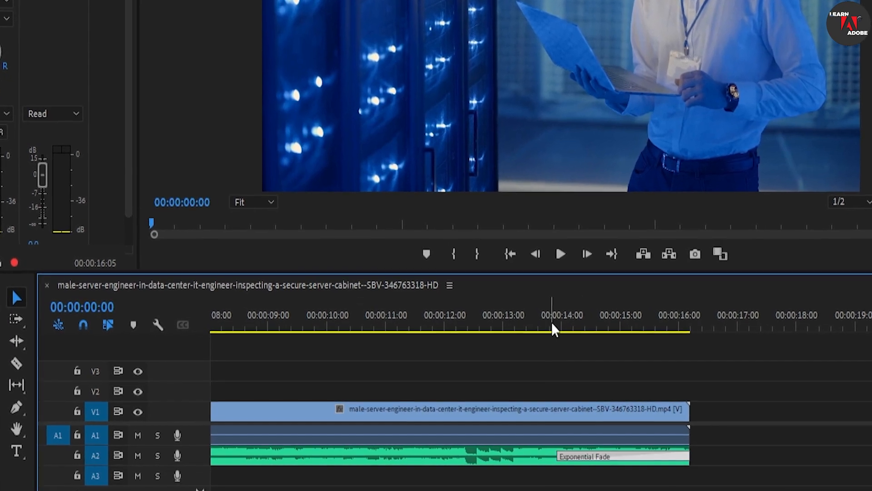
Play from about 00:00:13:24 through the clip's Exponential Fade-out, then stop
click(561, 253)
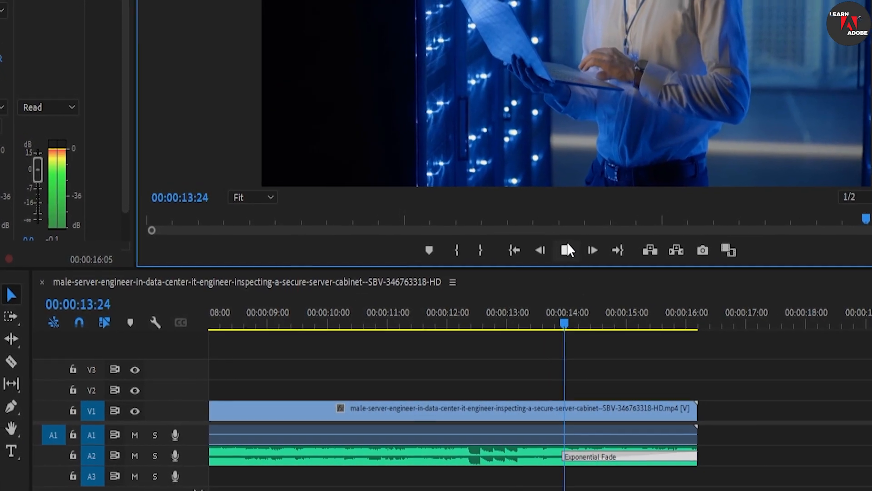
click(591, 250)
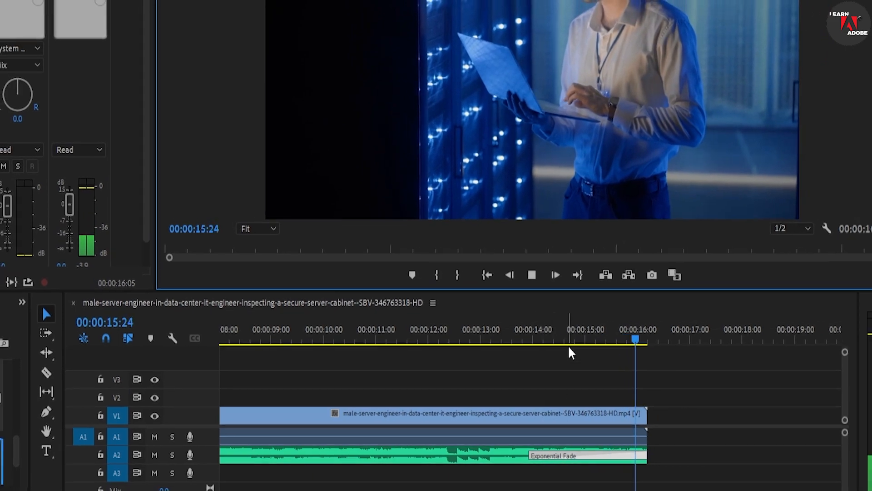
click(458, 299)
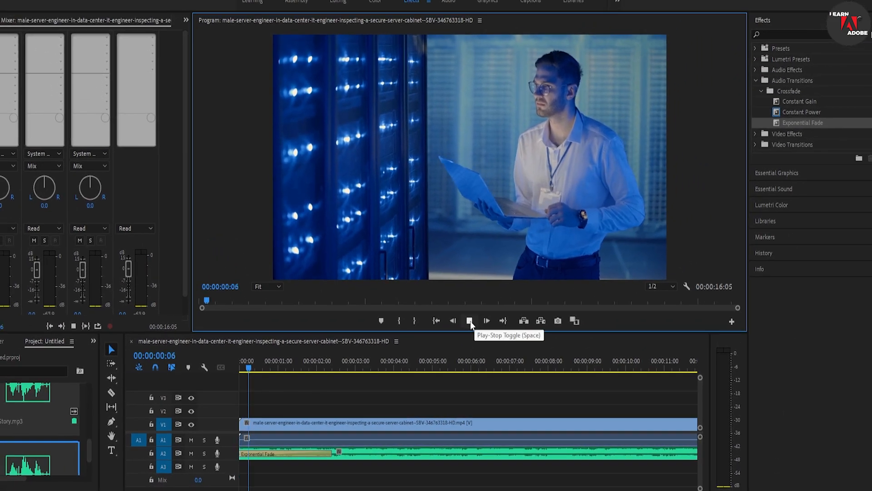
Play the sequence from the start through the Exponential Fade-in, stopping around four seconds
click(470, 320)
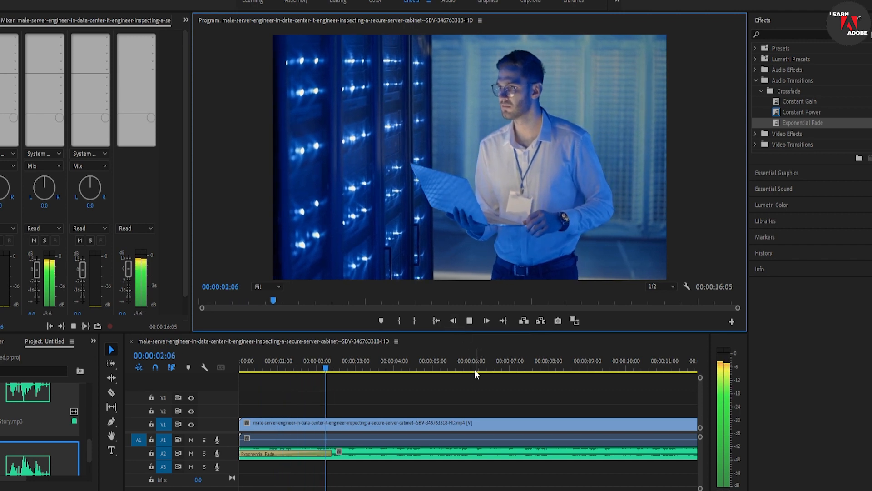
click(469, 321)
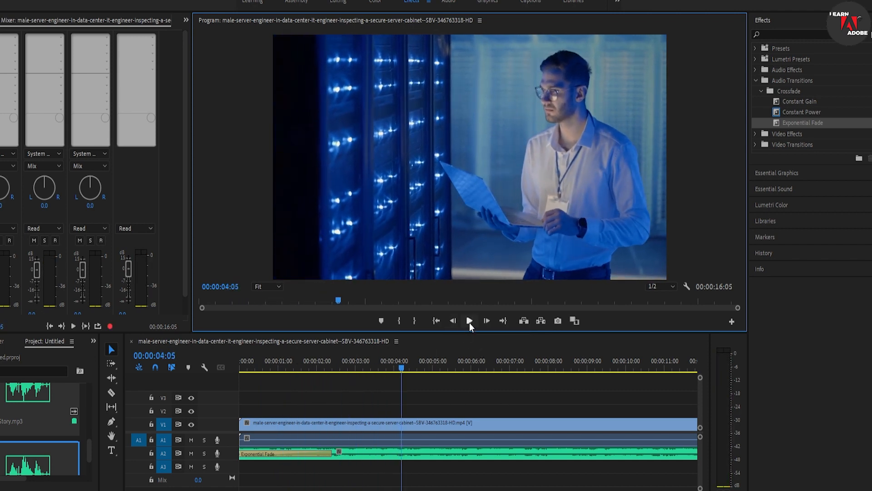